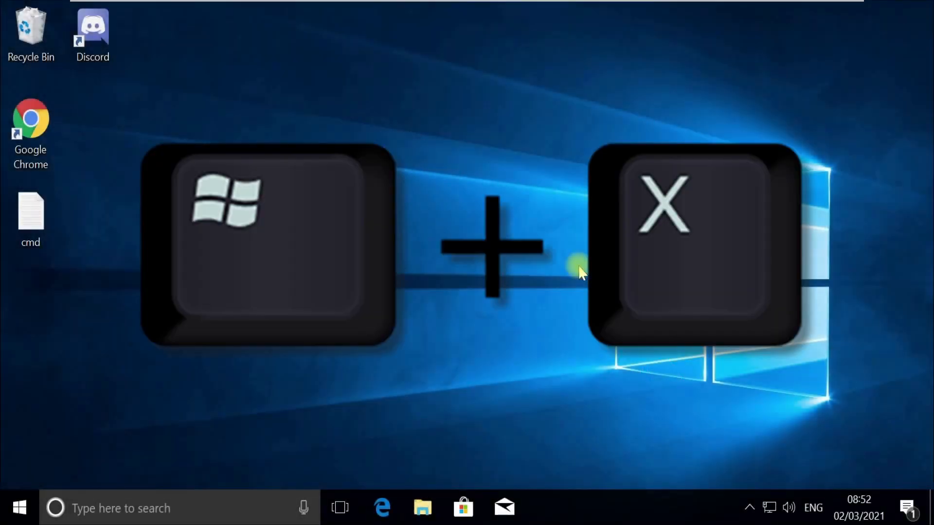
- Bring up the Windows search panel from the desktop
key("win+x")
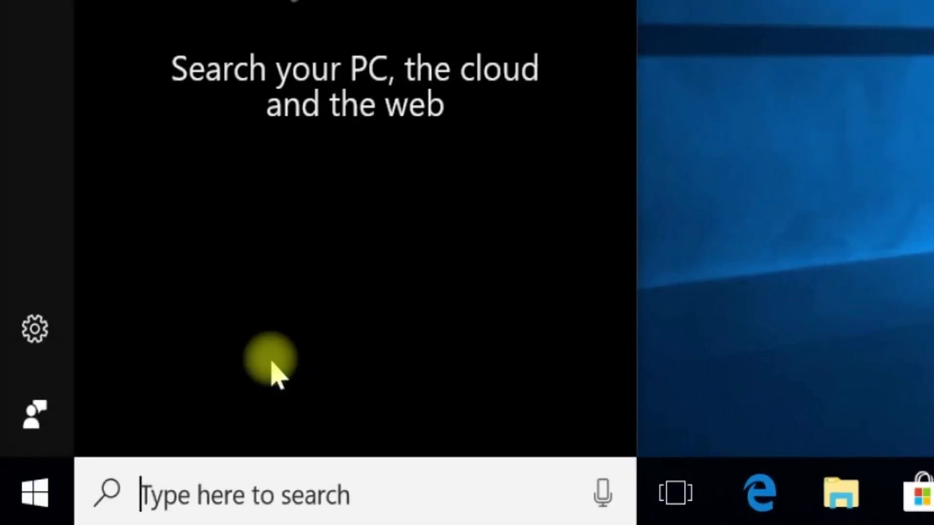
- Search for 'task manager' and show actions for the Task Manager result
type("task manager")
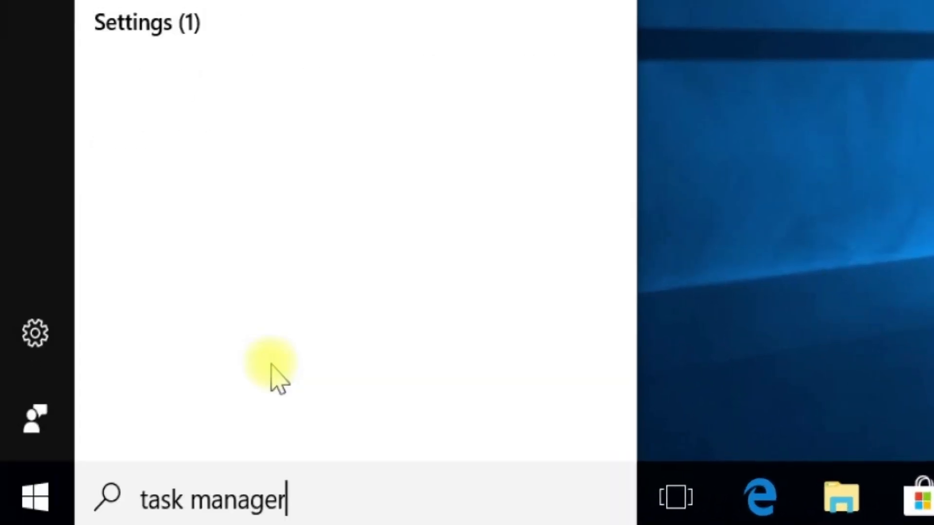
right_click(274, 188)
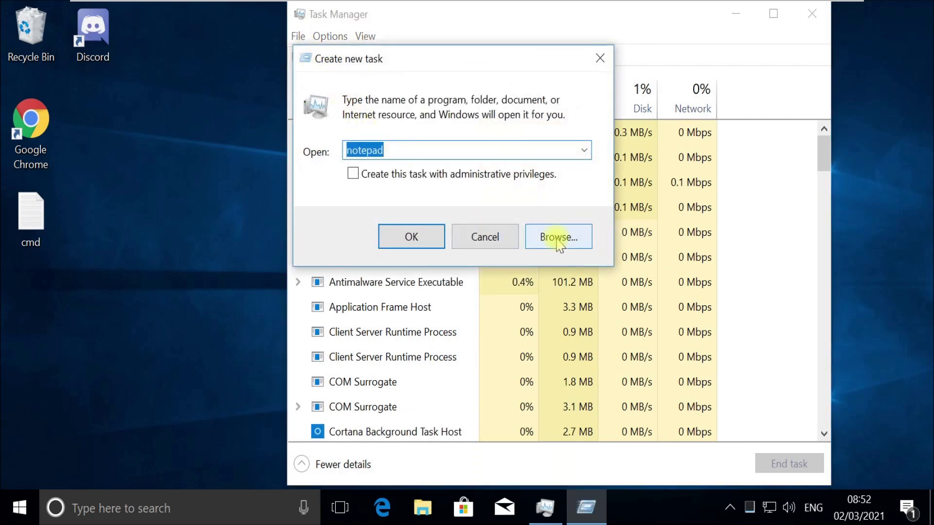
- Browse to C:\Windows\System32 and enter cmd as the file name
left_click(557, 237)
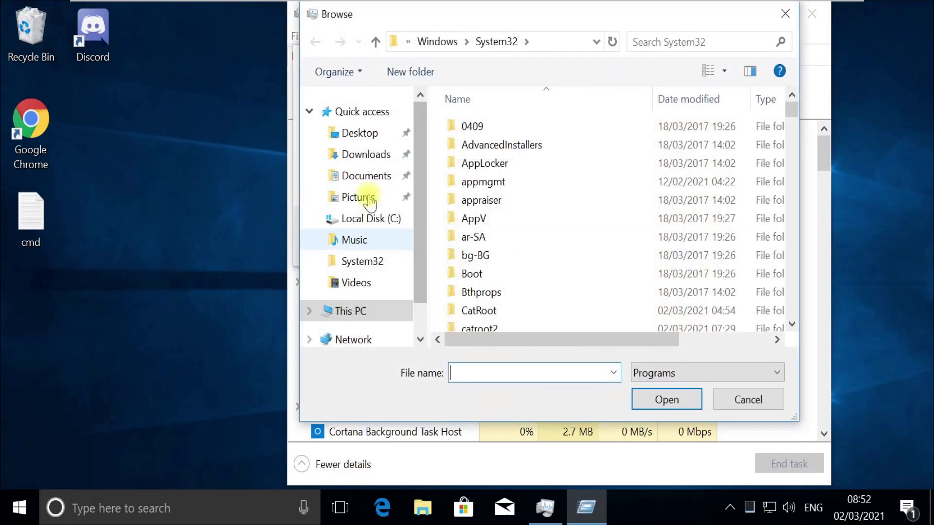
left_click(350, 311)
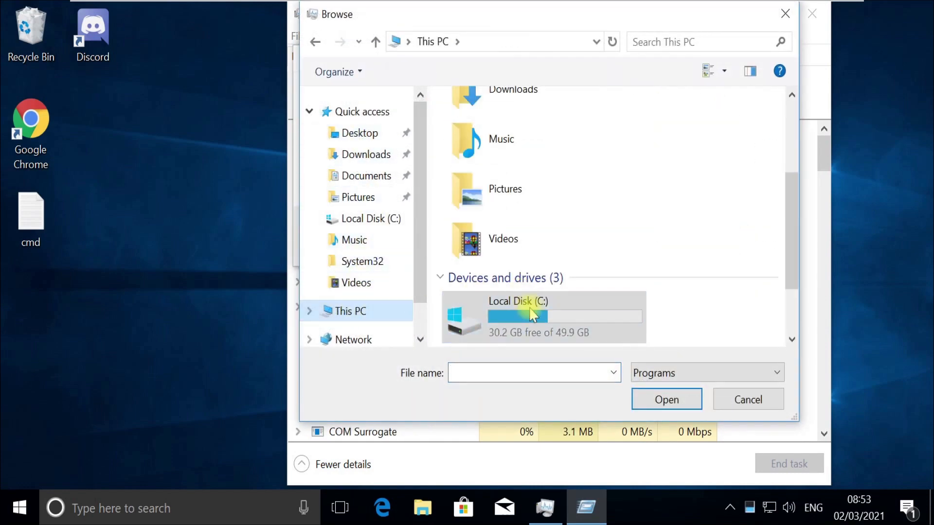
double_click(517, 316)
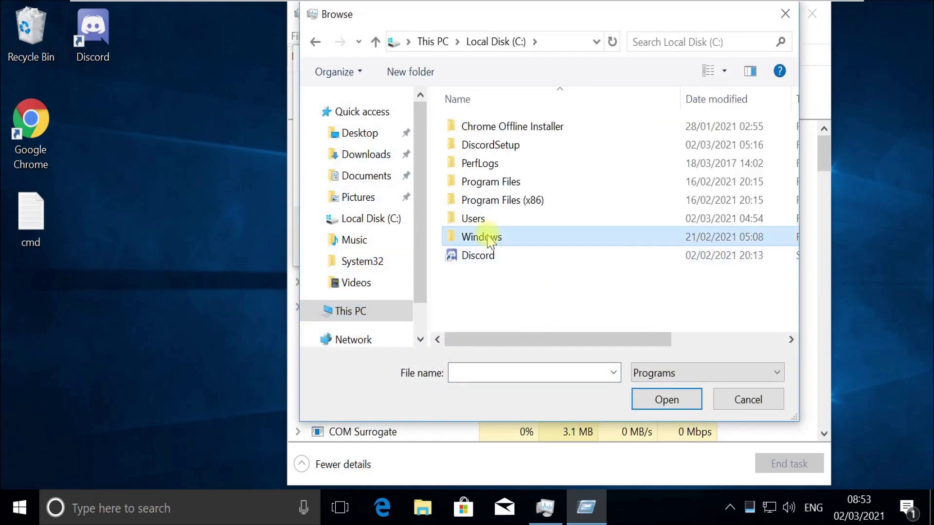
double_click(481, 237)
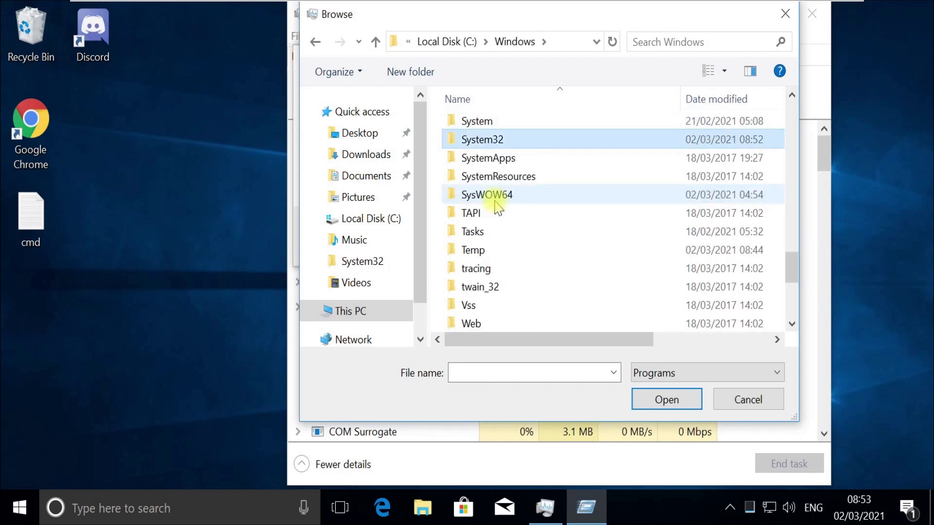
double_click(482, 140)
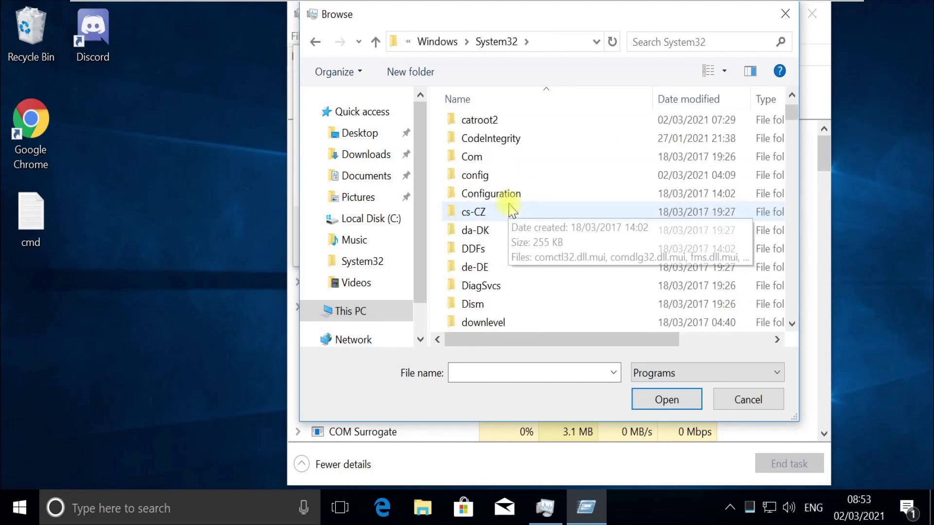
type("cmd")
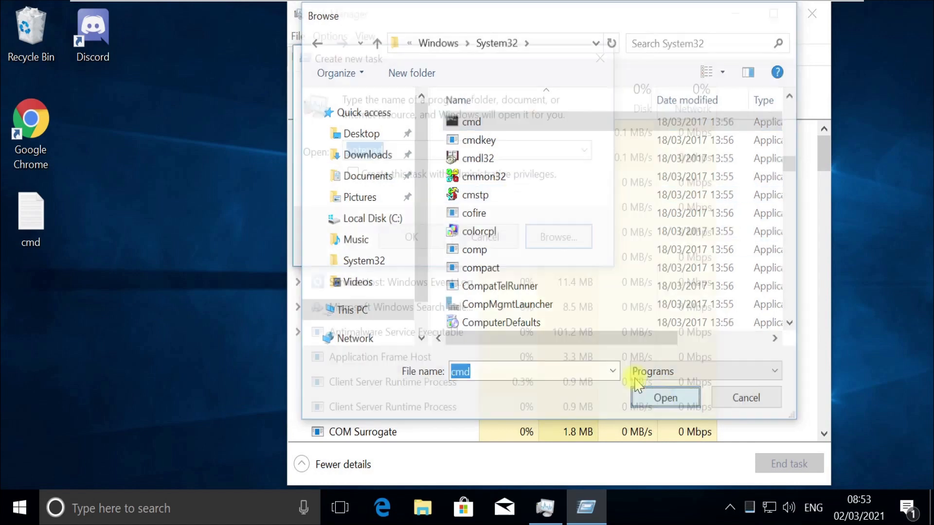
- Launch cmd.exe --update as a new task with administrative privileges
left_click(666, 398)
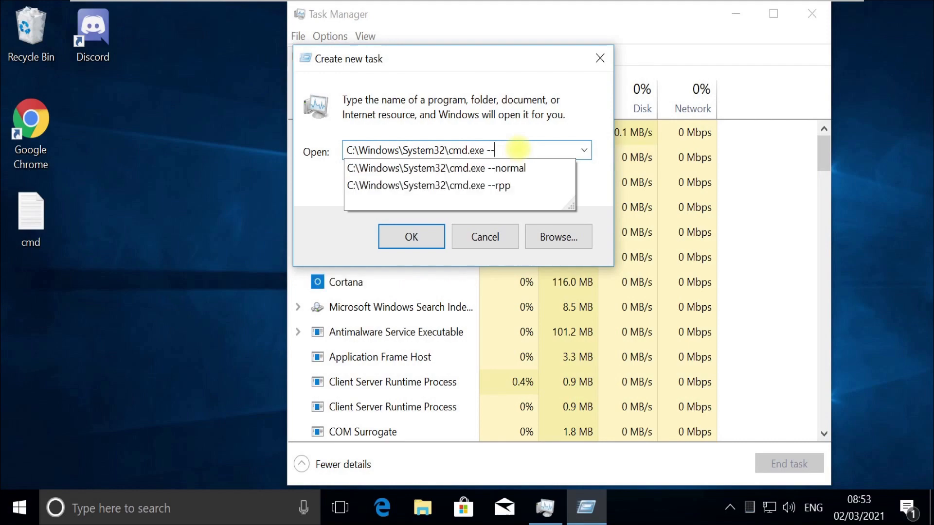
type("updtae")
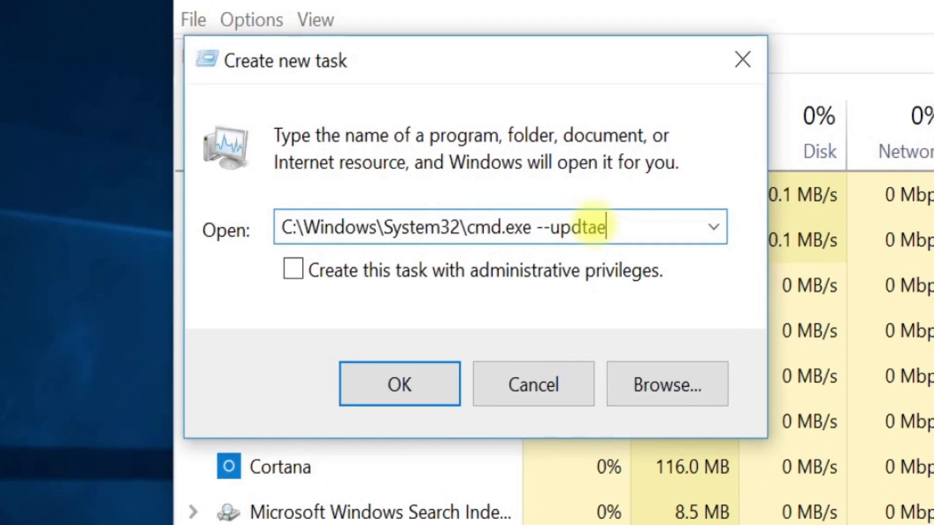
key("Backspace")
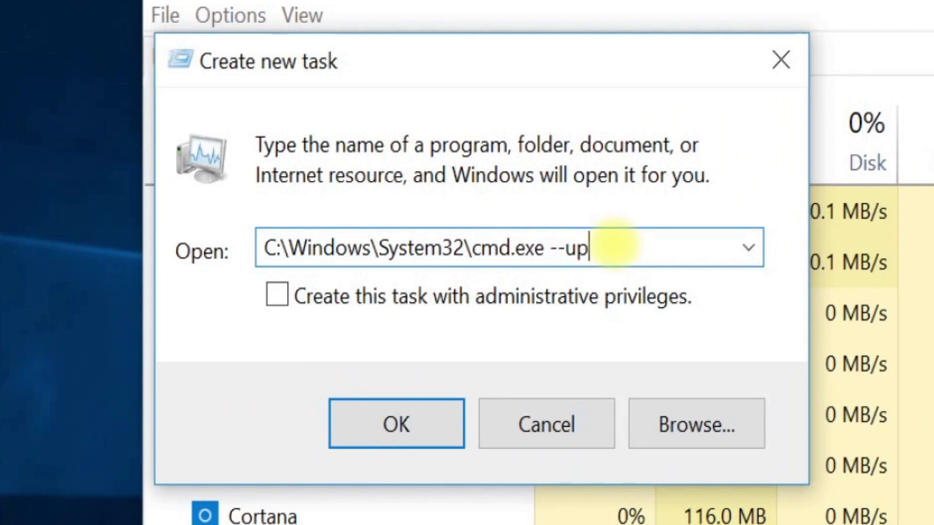
type("date")
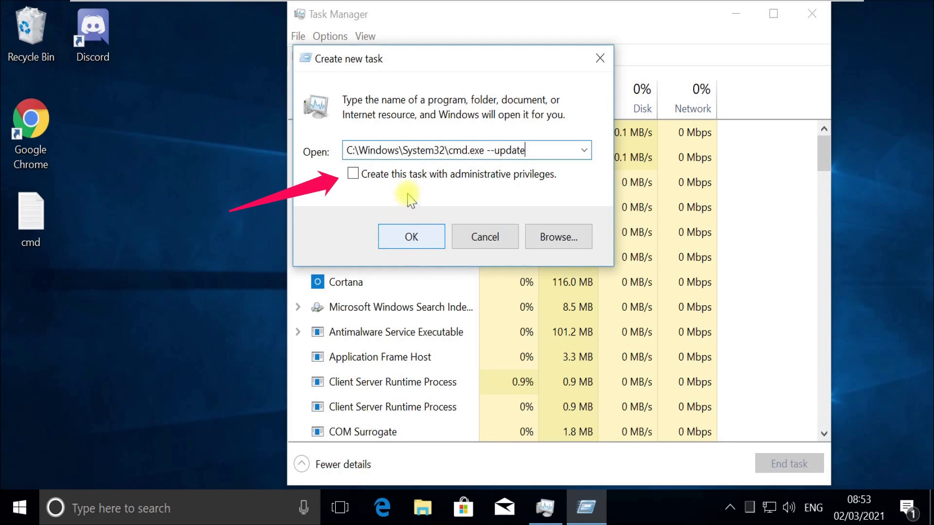
left_click(353, 173)
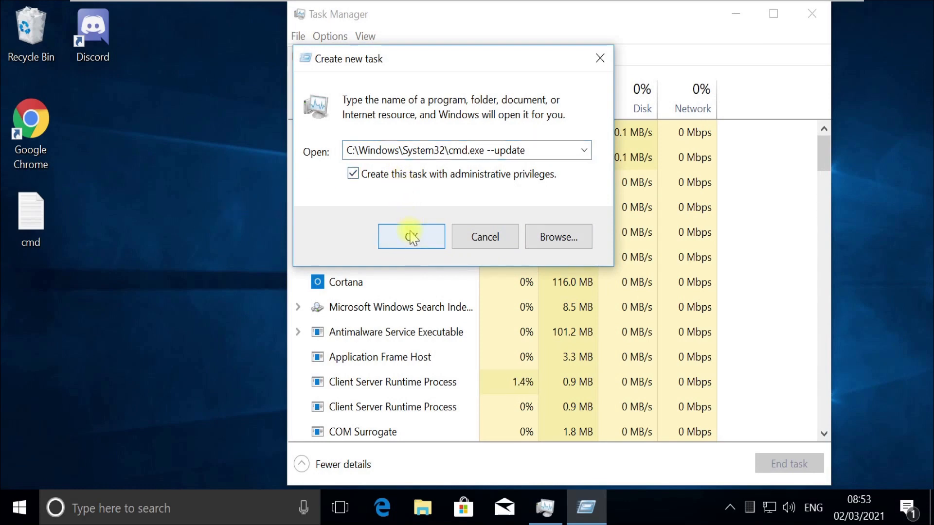
left_click(411, 236)
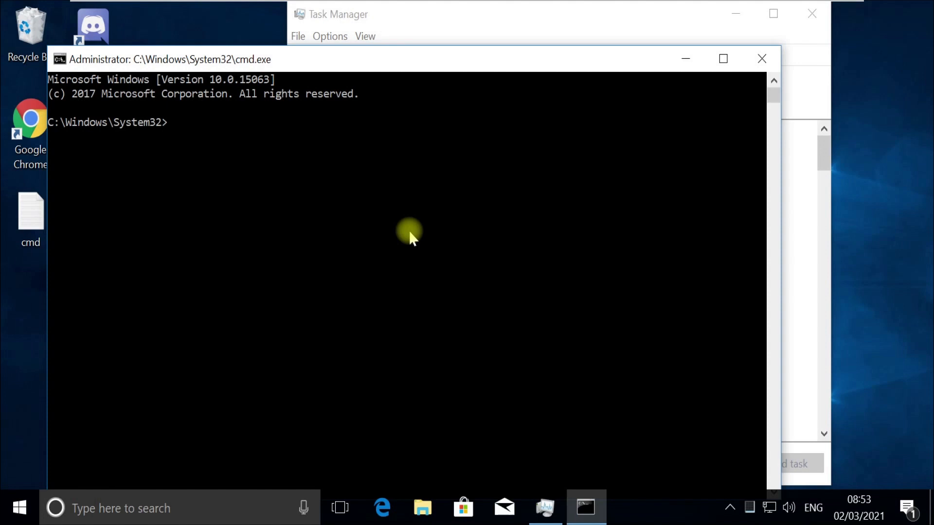
- Run gpupdate /force, clear the screen with cls, then enter exit
type("gpupdate")
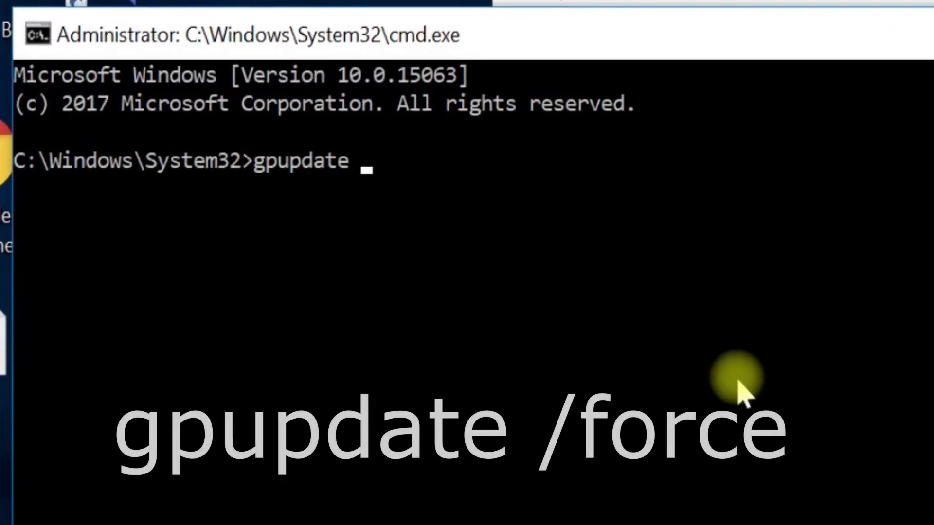
type("/force")
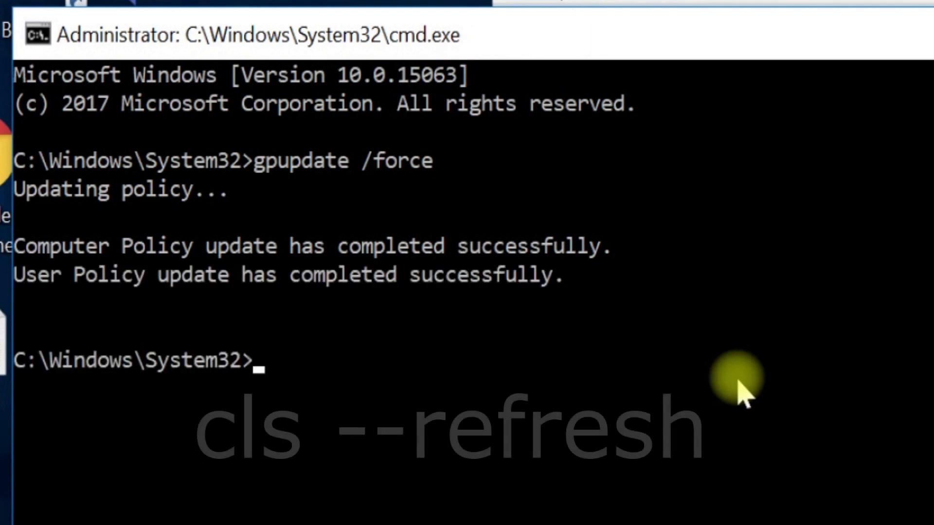
type("cls --refr")
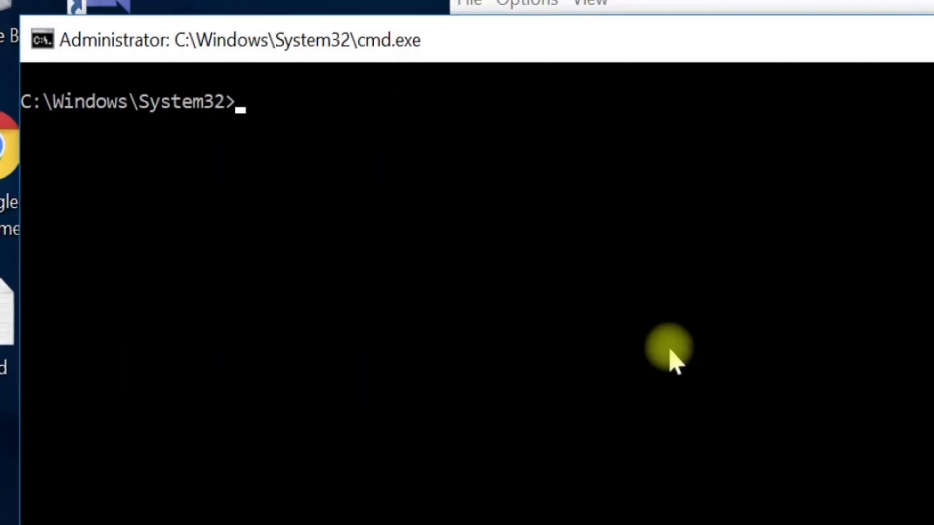
type("exit")
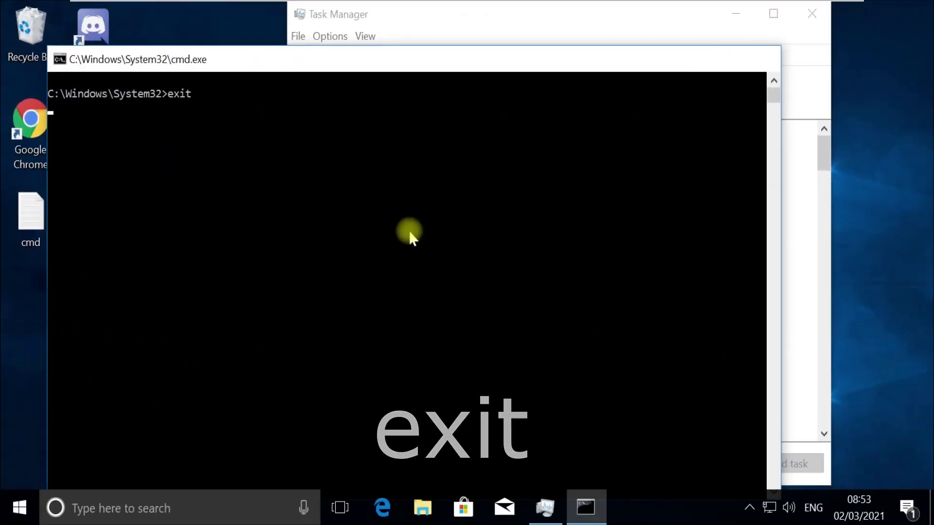